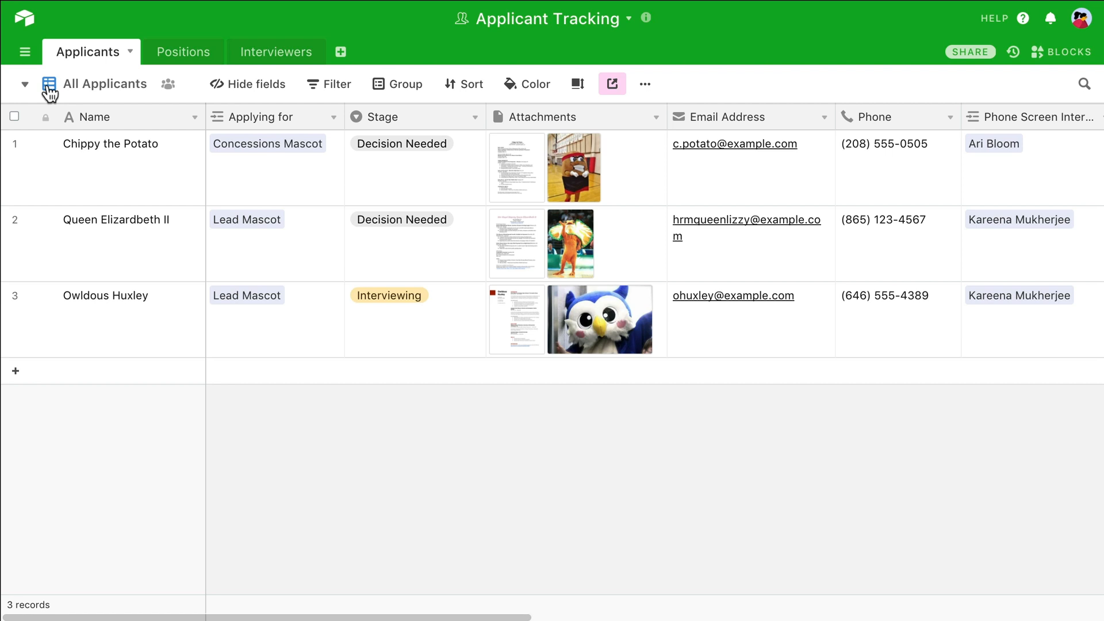
- Add a new form view to the Applicants table from the views list
{"action": "left_click", "coordinate": [24, 84]}
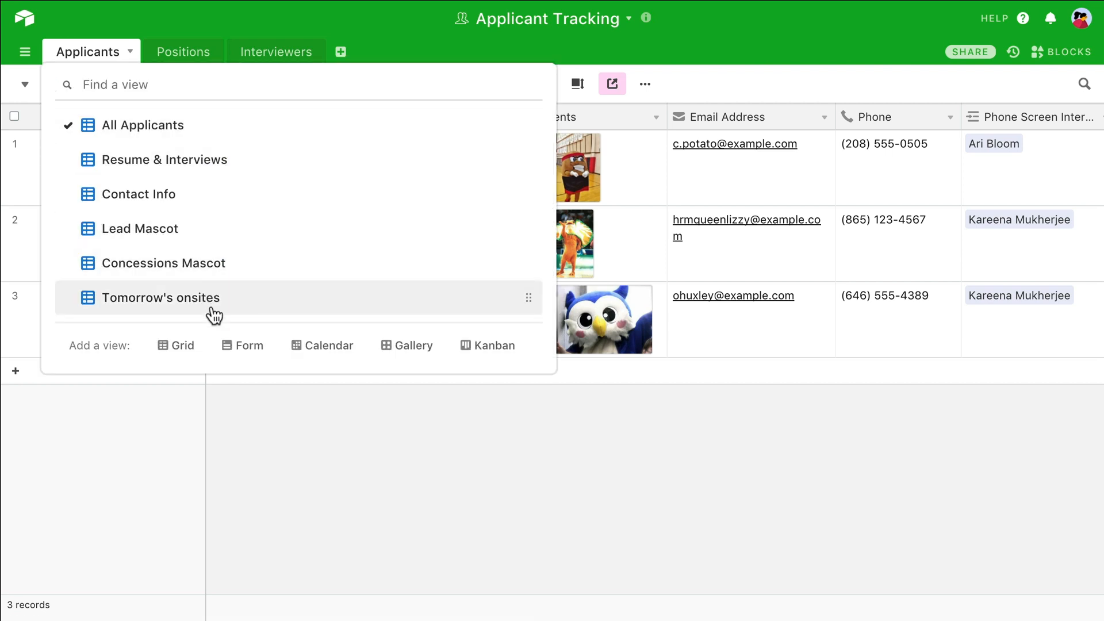
{"action": "left_click", "coordinate": [248, 345]}
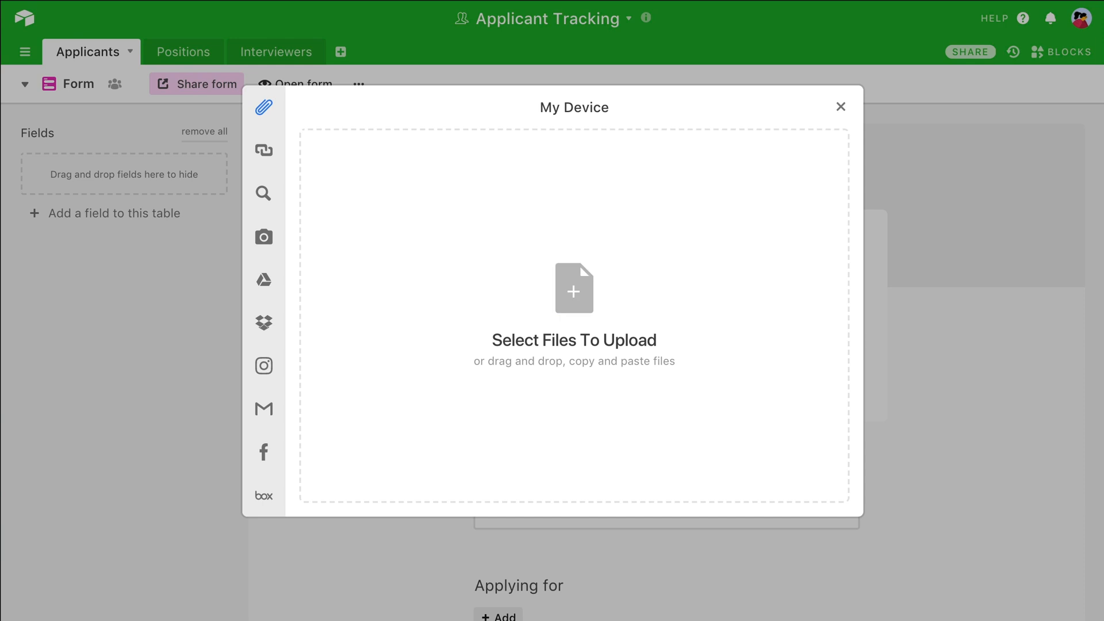
- Upload a cover image and title the form 'Hiring application'
{"action": "left_click", "coordinate": [573, 288]}
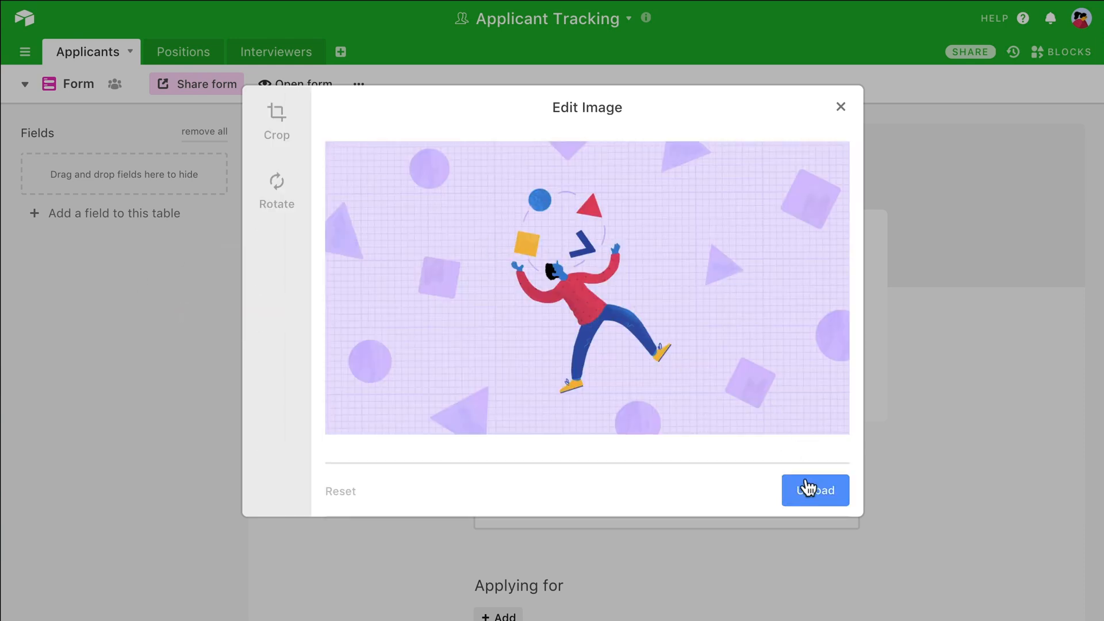
{"action": "left_click", "coordinate": [815, 490]}
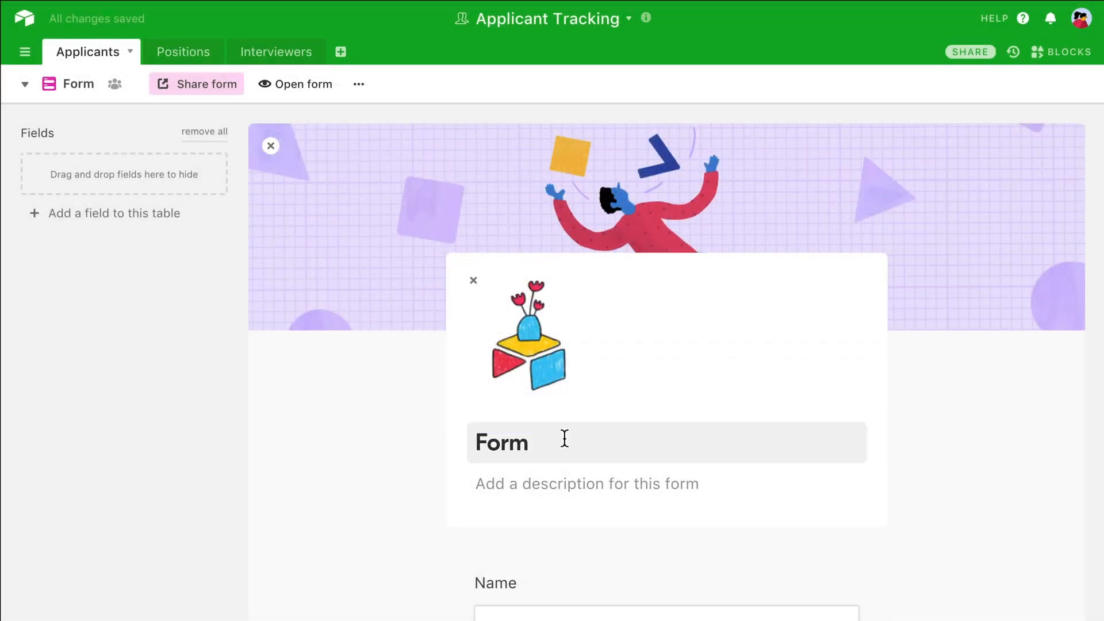
{"action": "type", "text": "Hiring application"}
{"action": "left_click", "coordinate": [667, 484]}
{"action": "type", "text": "Apply to join our team here!"}
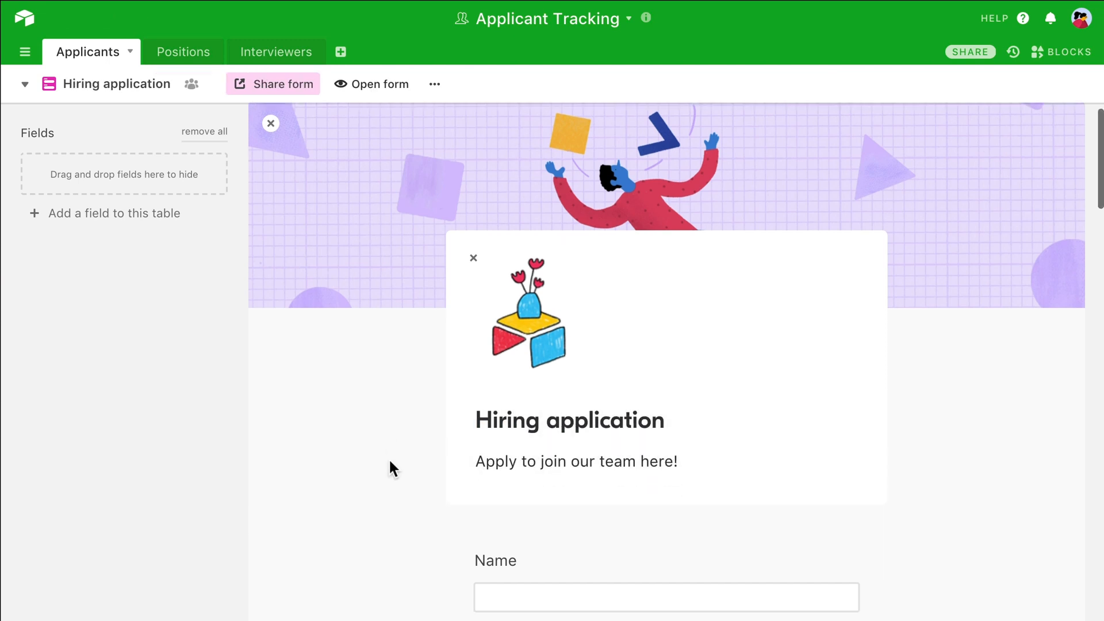
- Rename the name field to 'Your name', make it required, and reorder or hide the other form fields
{"action": "scroll", "scroll_direction": "down", "scroll_amount": 3}
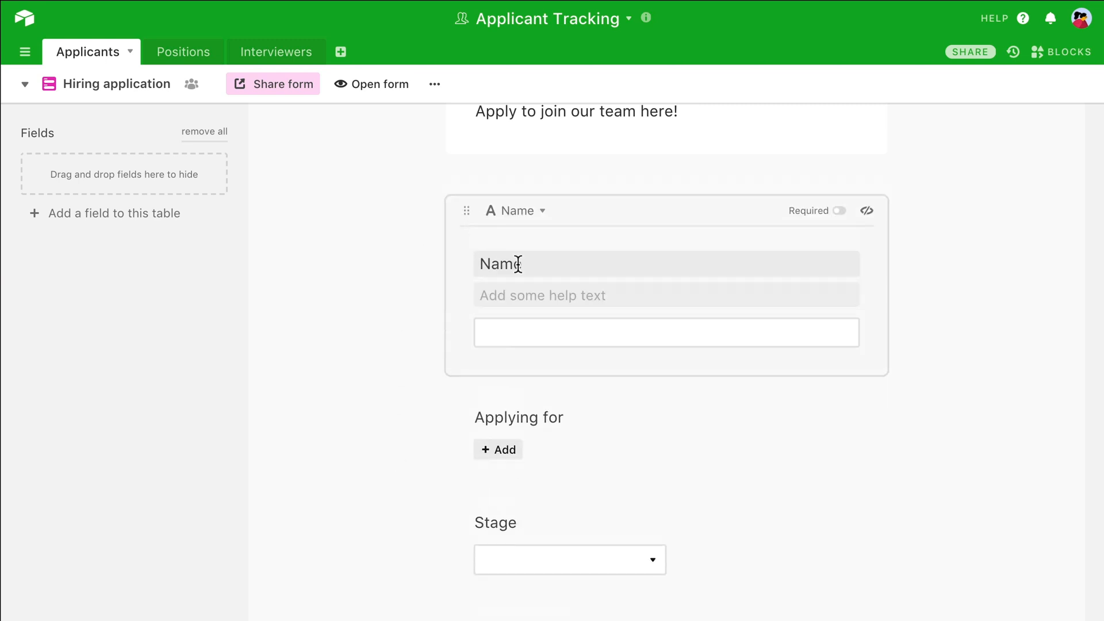
{"action": "type", "text": "Your n"}
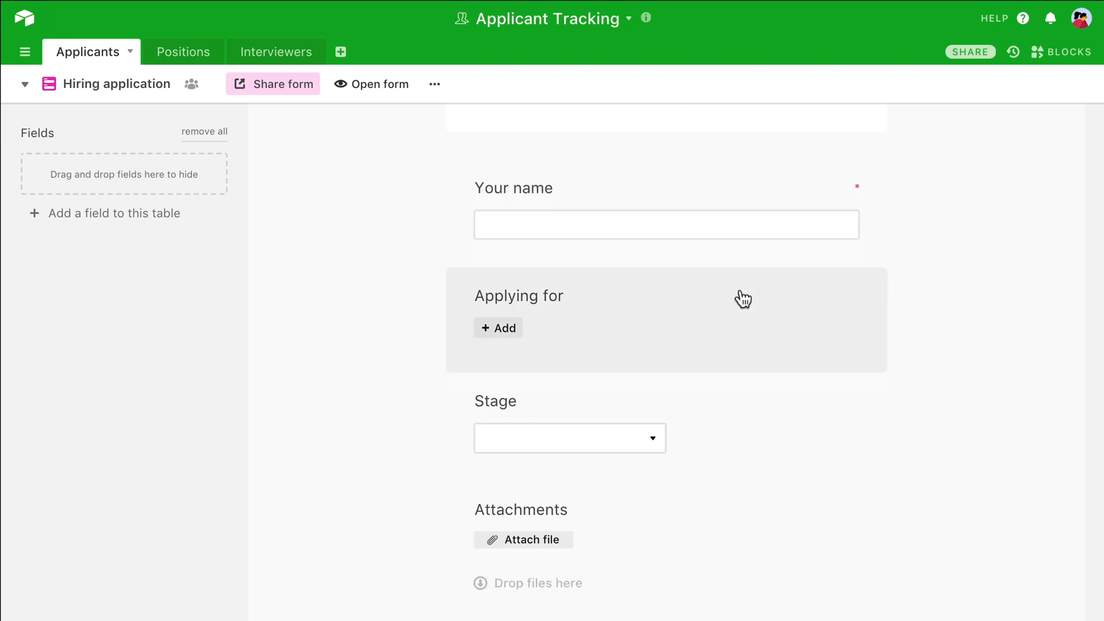
{"action": "scroll", "scroll_direction": "down", "scroll_amount": 3}
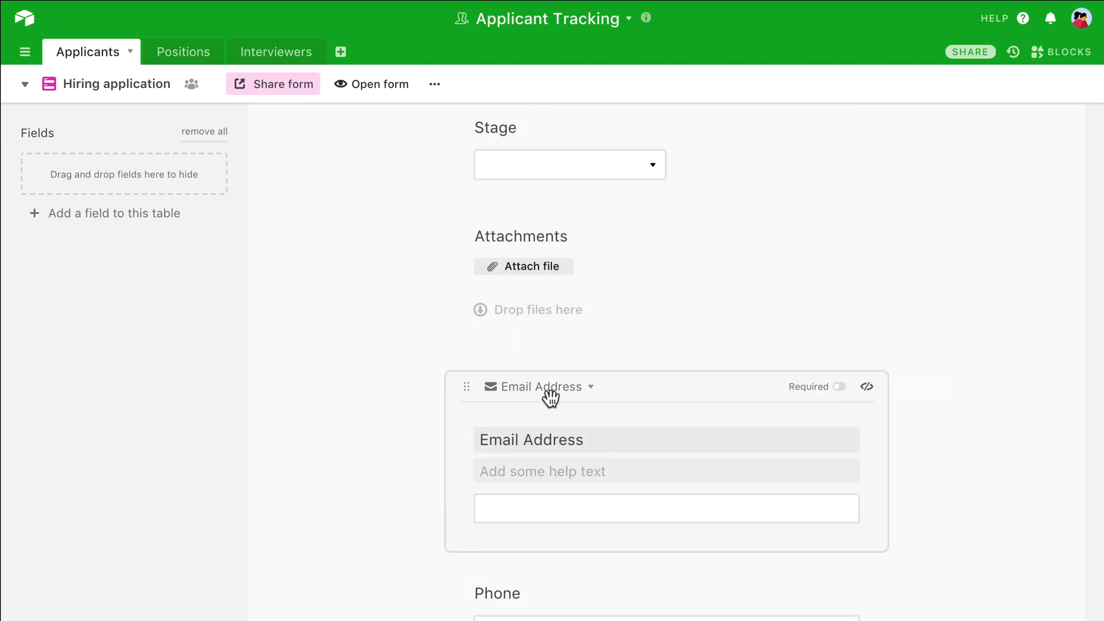
{"action": "scroll", "scroll_direction": "down", "scroll_amount": 3}
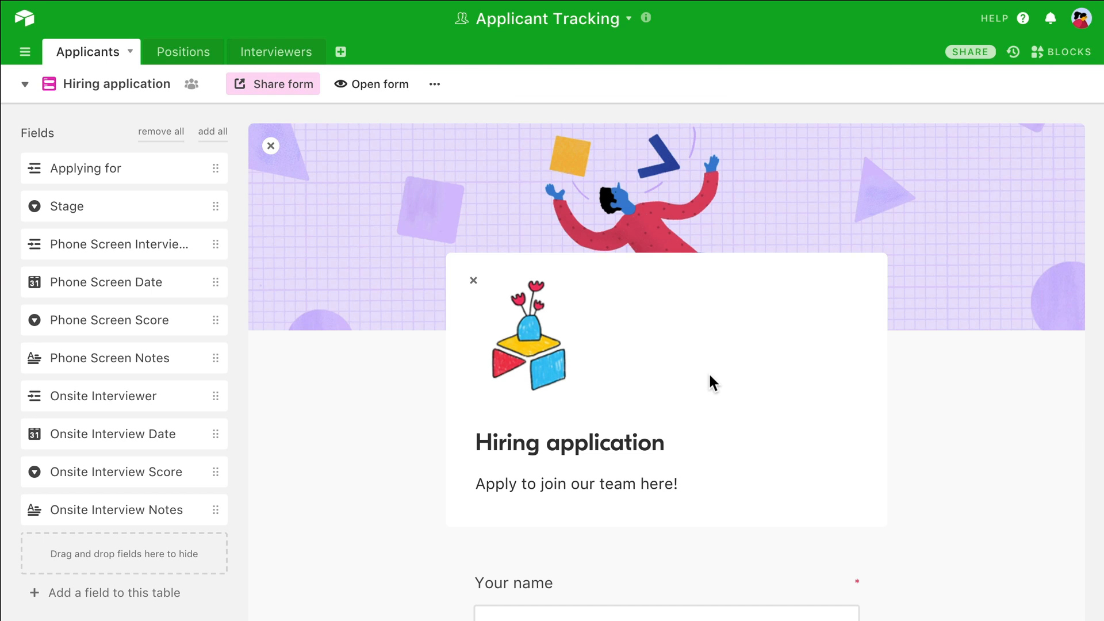
{"action": "scroll", "scroll_direction": "down", "scroll_amount": 3}
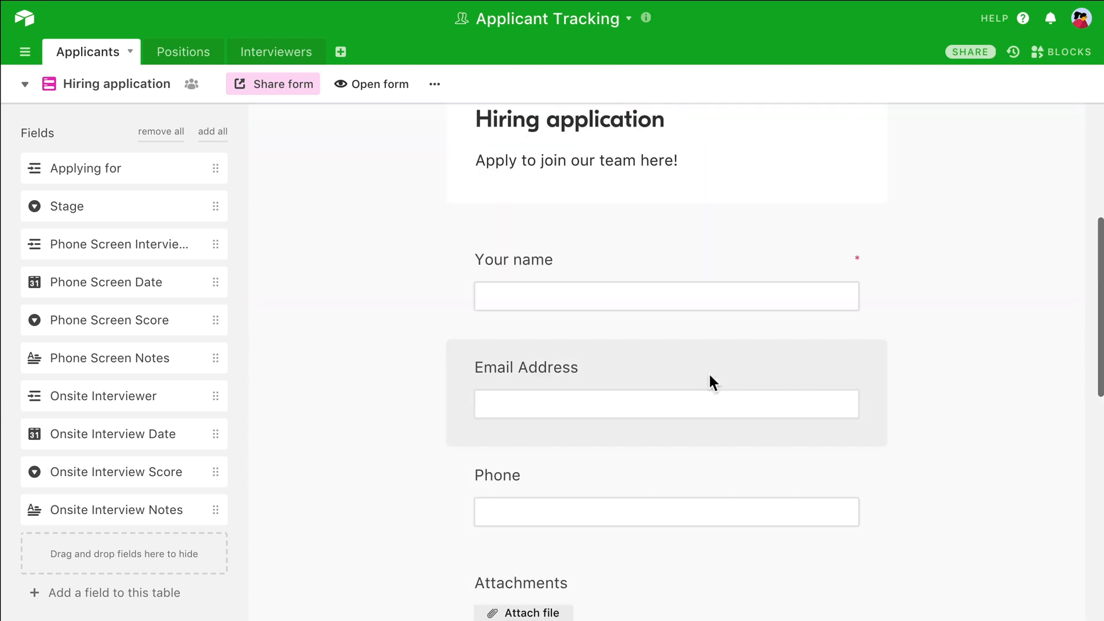
{"action": "scroll", "scroll_direction": "down", "scroll_amount": 3}
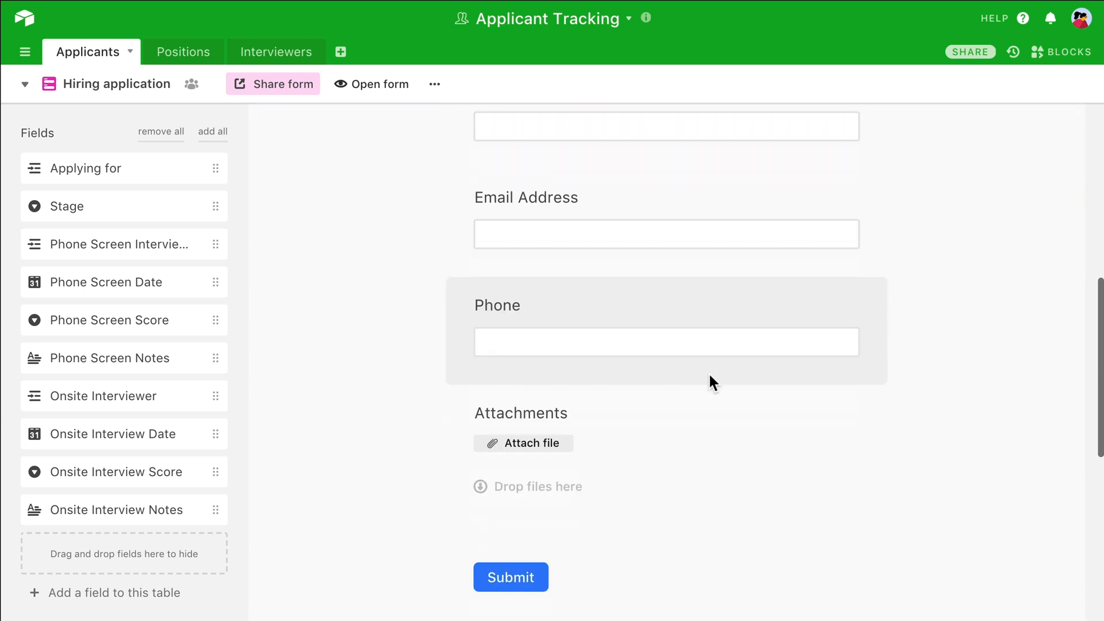
- Add a long text field named 'Why are you interested in this position?'
{"action": "left_click", "coordinate": [113, 593]}
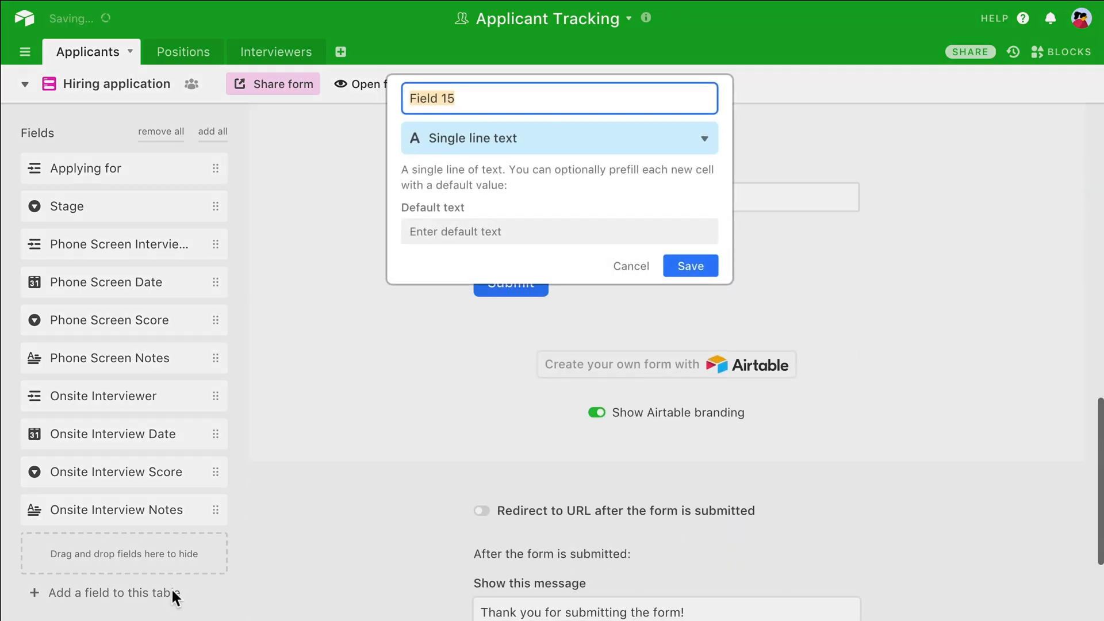
{"action": "type", "text": "Why are you interested"}
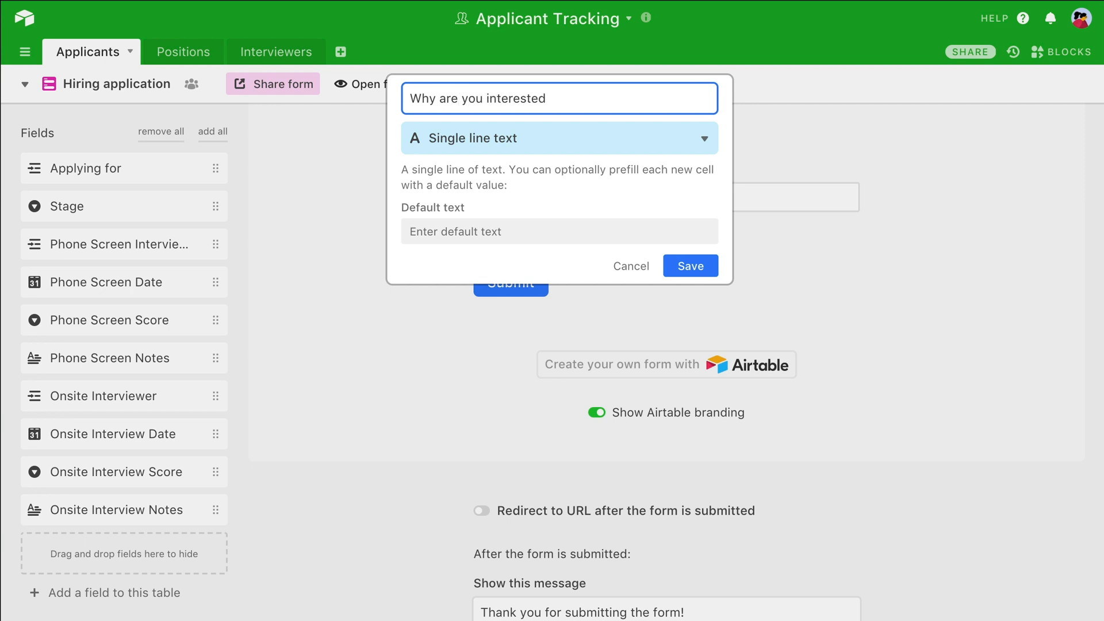
{"action": "type", "text": "in this position?"}
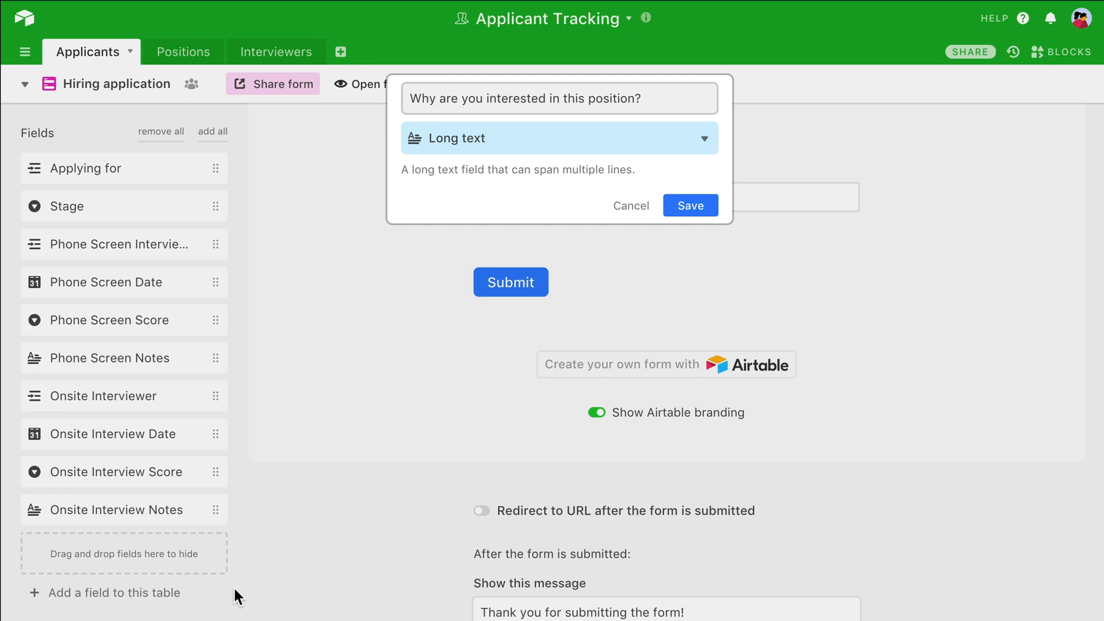
{"action": "left_click", "coordinate": [689, 205]}
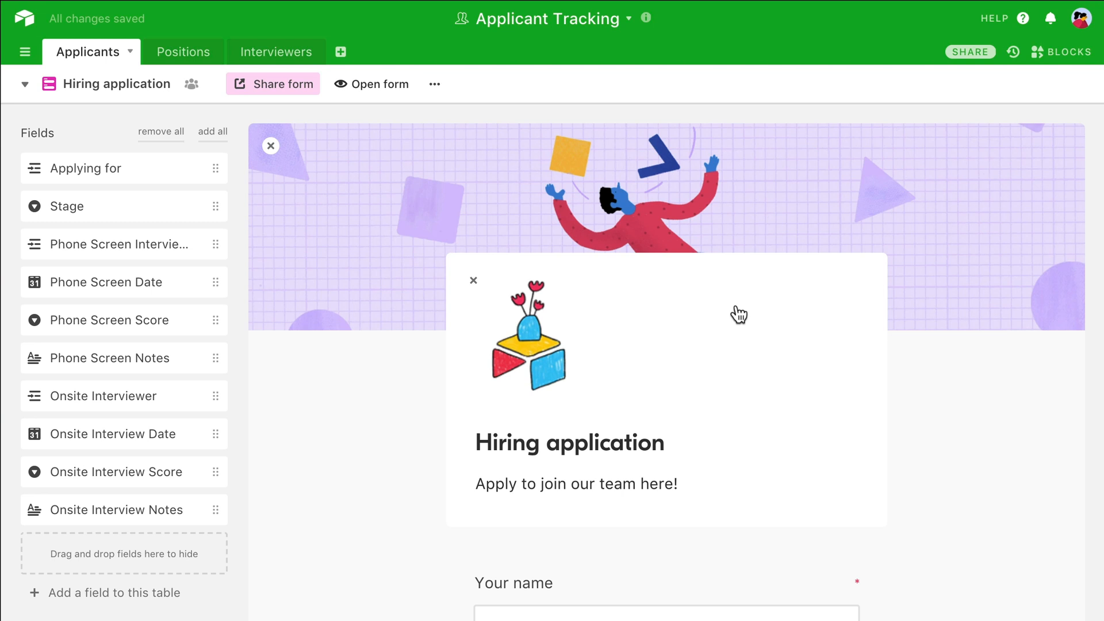
- Show the form's private share link with password and email-domain restrictions off
{"action": "left_click", "coordinate": [282, 84]}
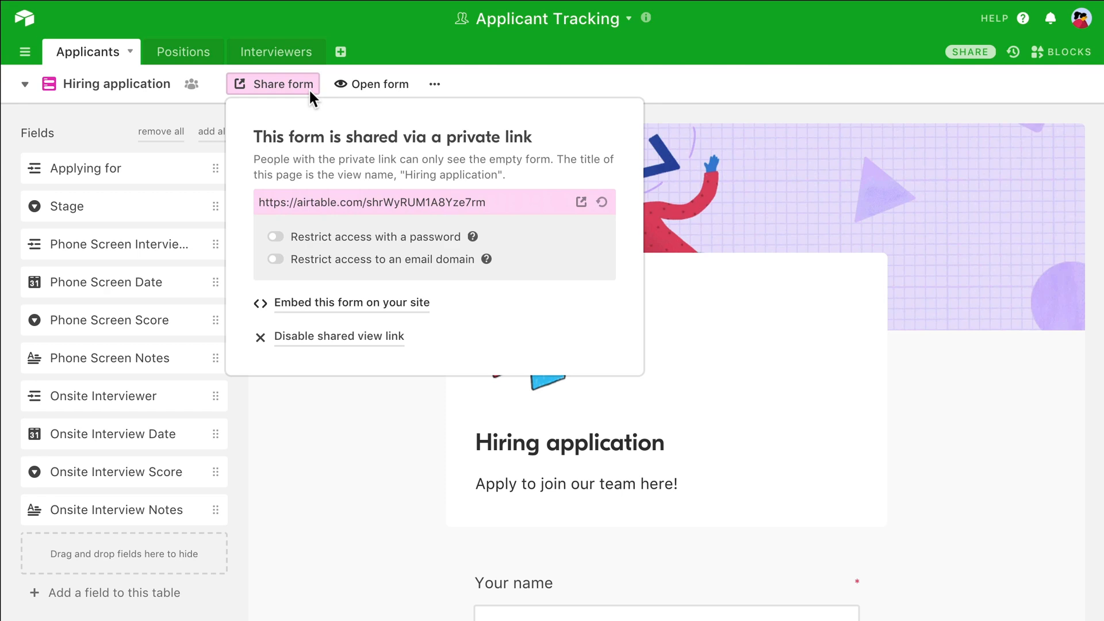
{"action": "mouse_move", "coordinate": [581, 202]}
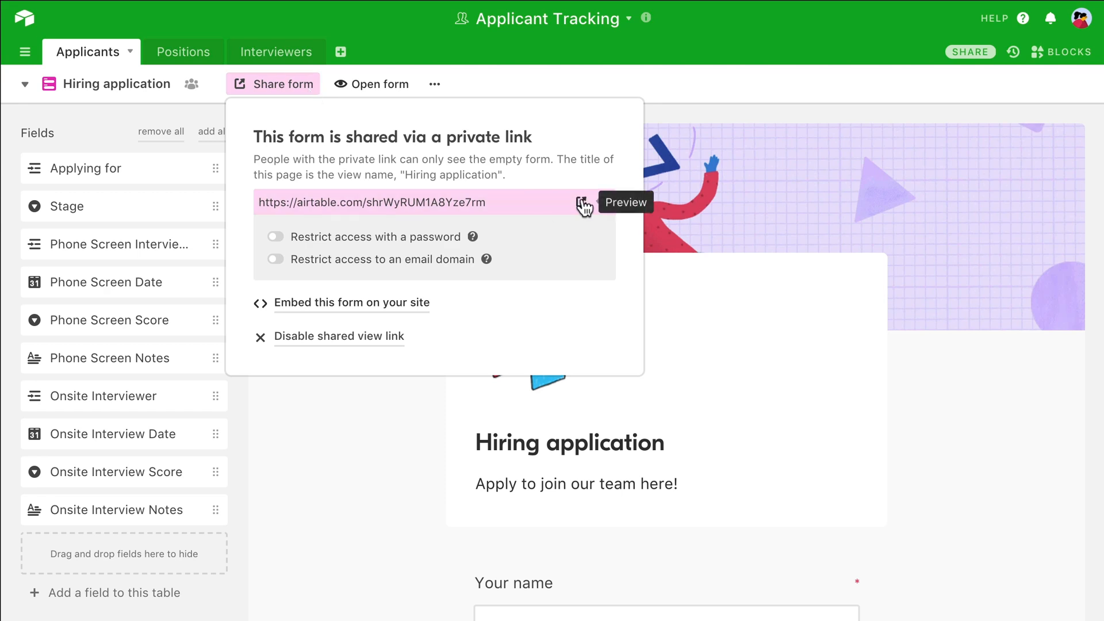
- Preview the shared form and submit 'The Countess Jellybean' as the applicant name
{"action": "left_click", "coordinate": [624, 202]}
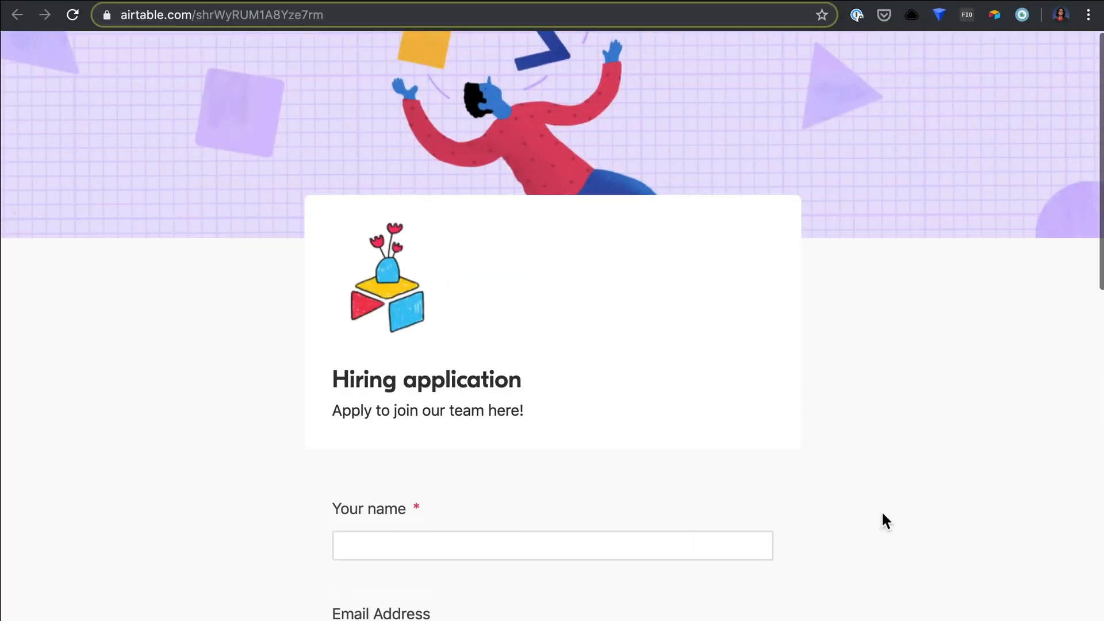
{"action": "scroll", "scroll_direction": "down", "scroll_amount": 3}
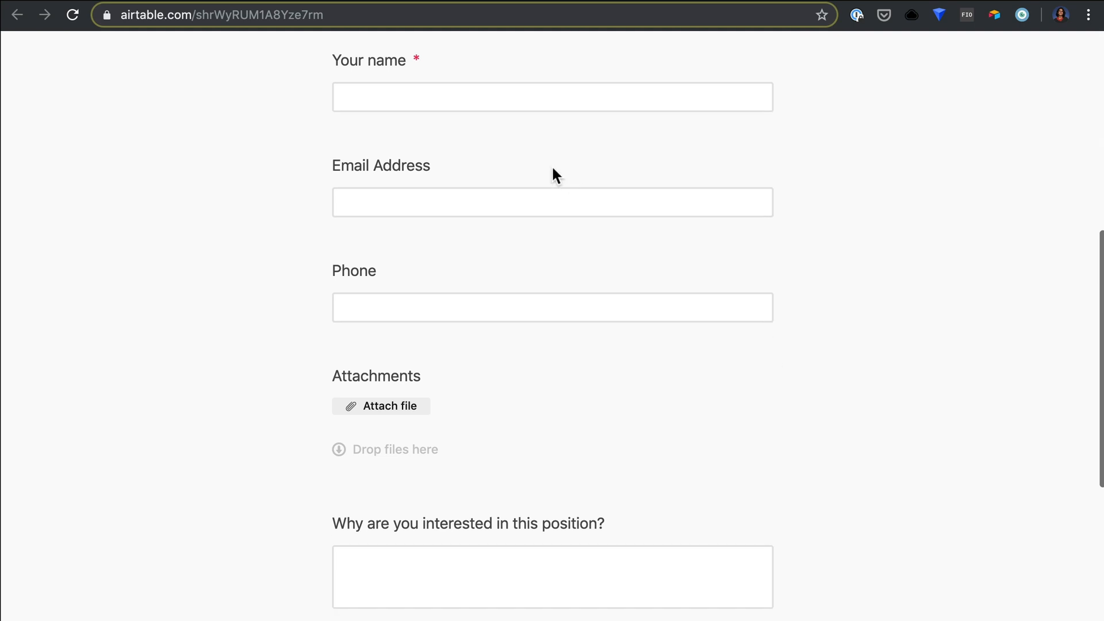
{"action": "type", "text": "The Countess Jellybean"}
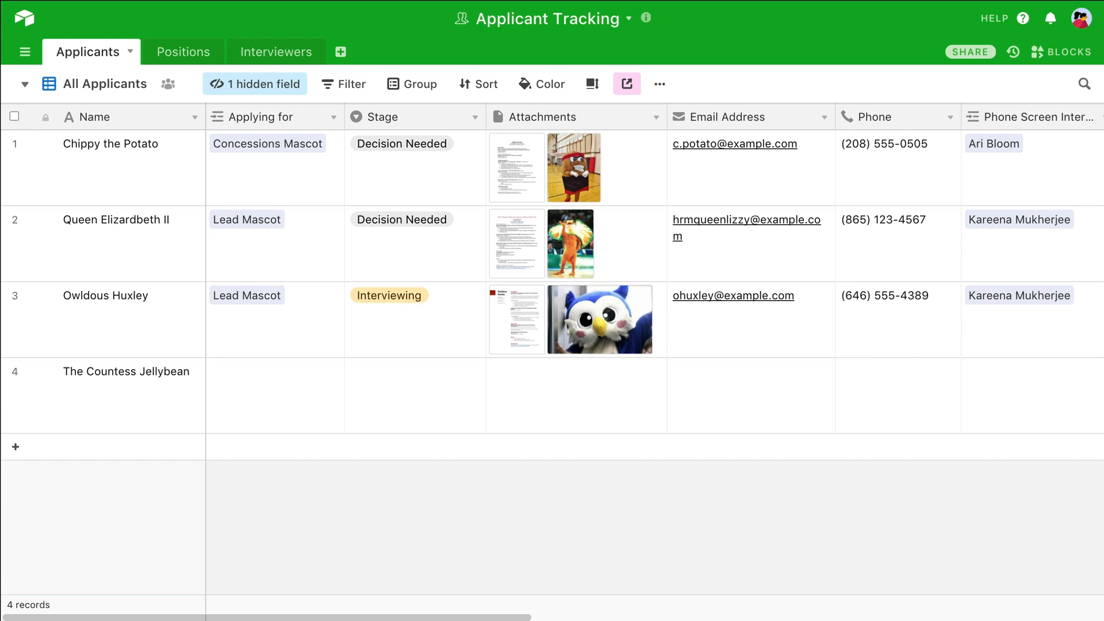
{"action": "mouse_move", "coordinate": [1062, 53]}
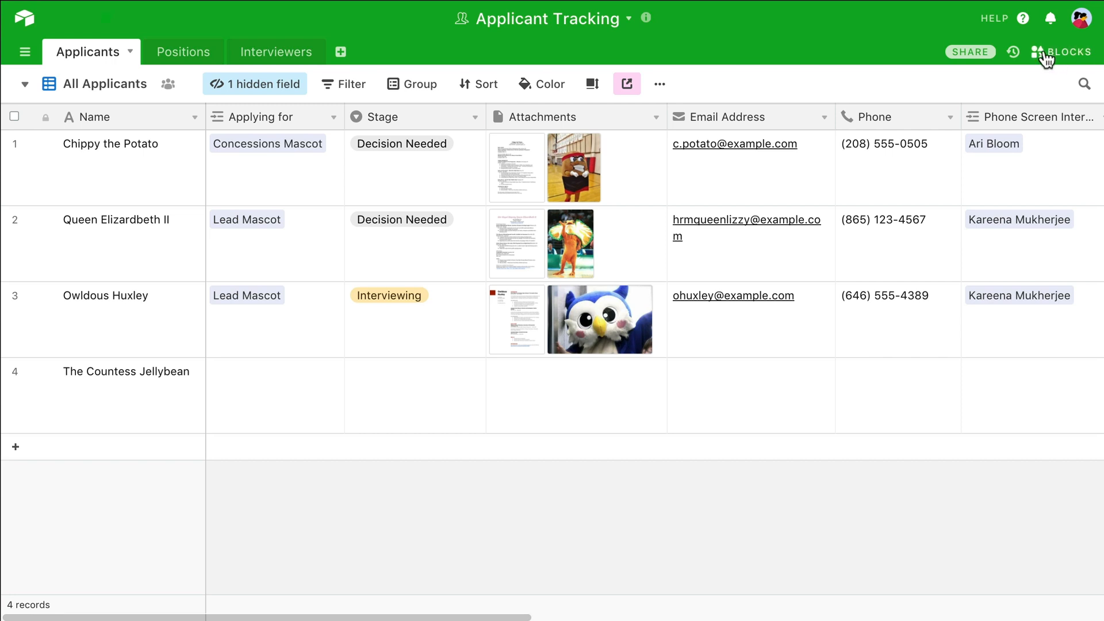
- Create a read-only base invite link for any email, then switch to Resume & Interviews
{"action": "left_click", "coordinate": [971, 51]}
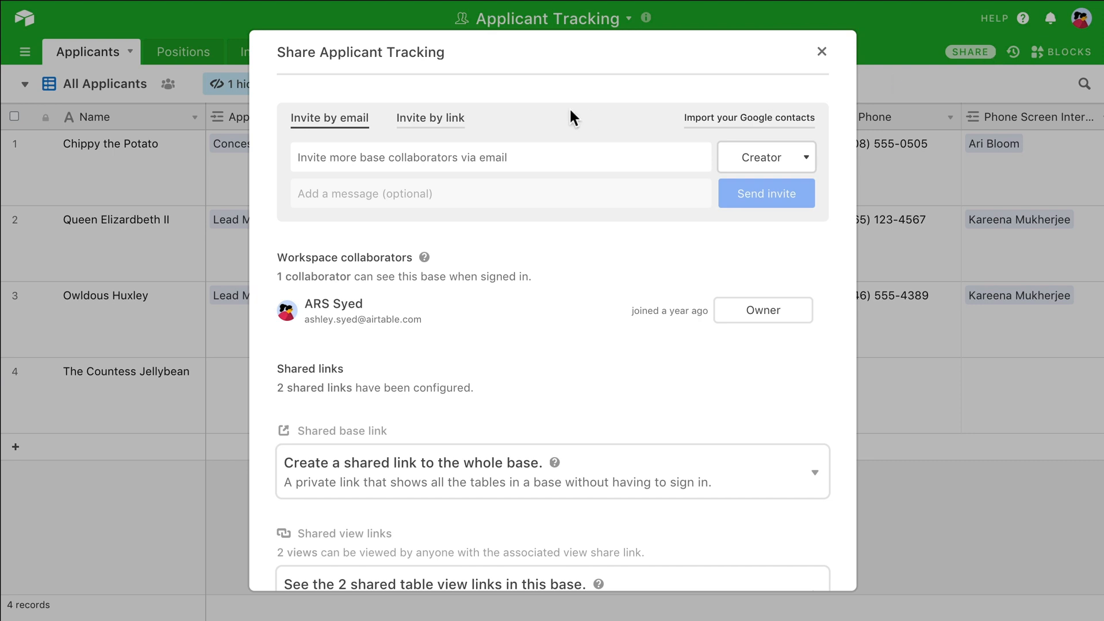
{"action": "left_click", "coordinate": [430, 117]}
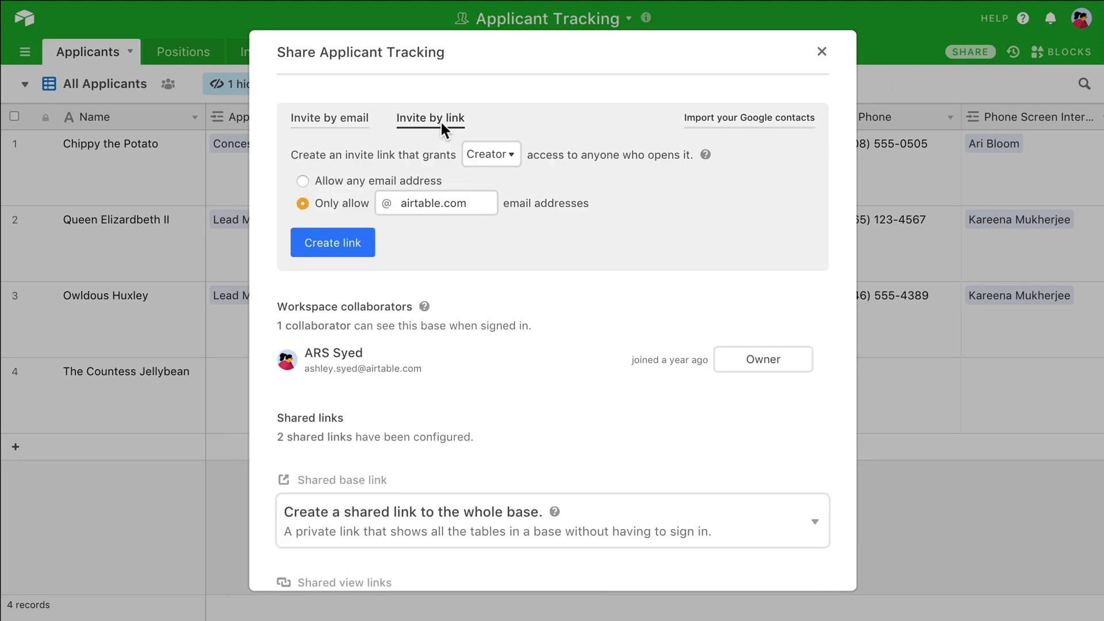
{"action": "left_click", "coordinate": [491, 154]}
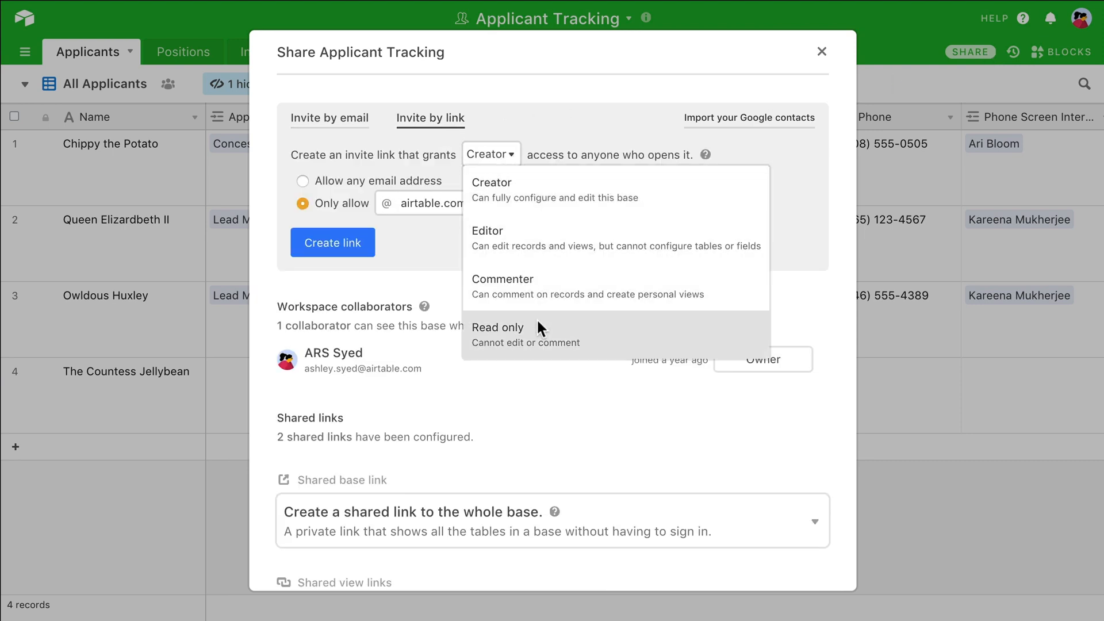
{"action": "left_click", "coordinate": [498, 326]}
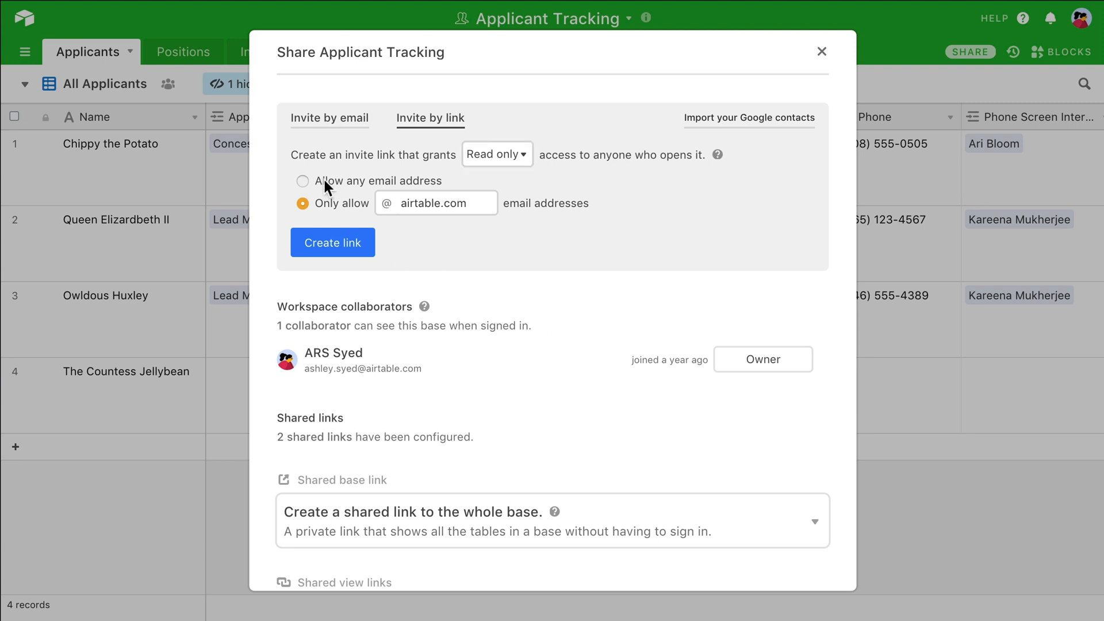
{"action": "left_click", "coordinate": [303, 181]}
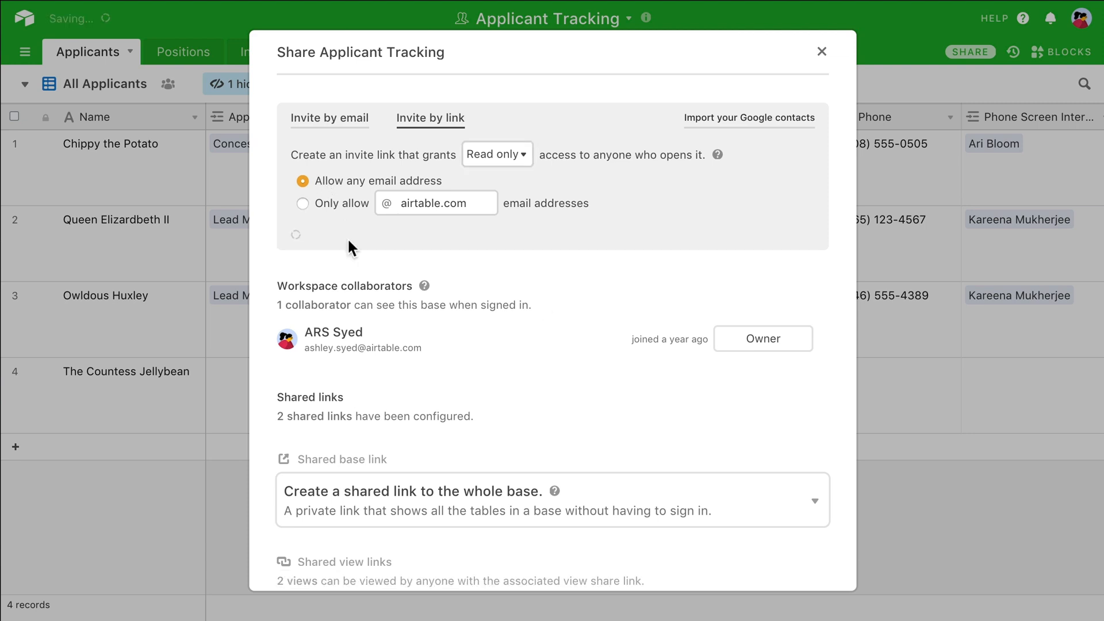
{"action": "left_click", "coordinate": [303, 204]}
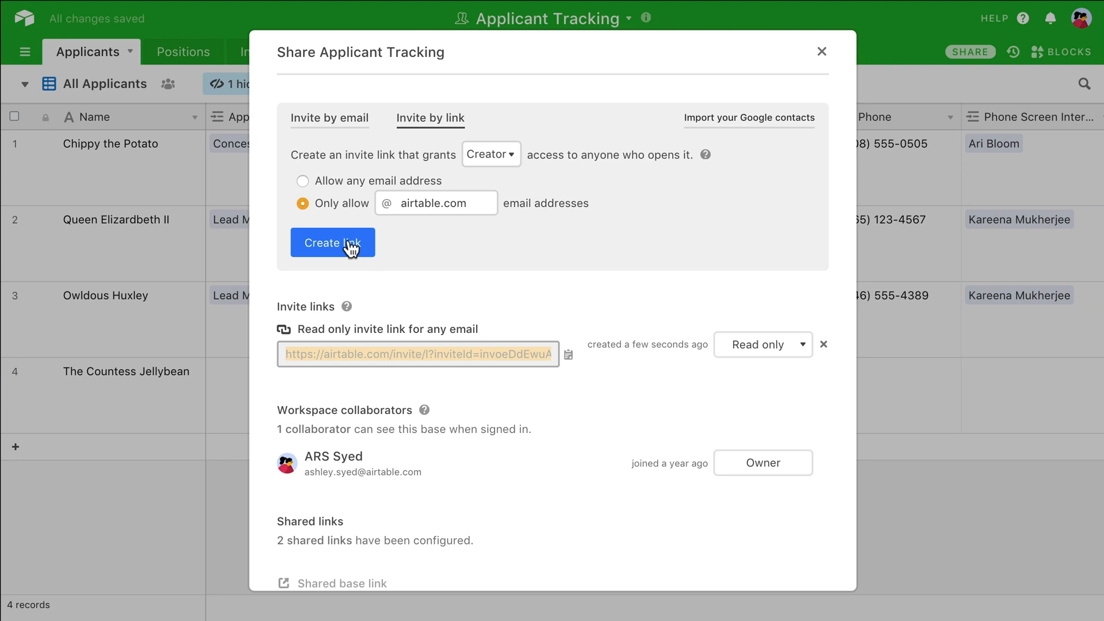
{"action": "left_click", "coordinate": [821, 51]}
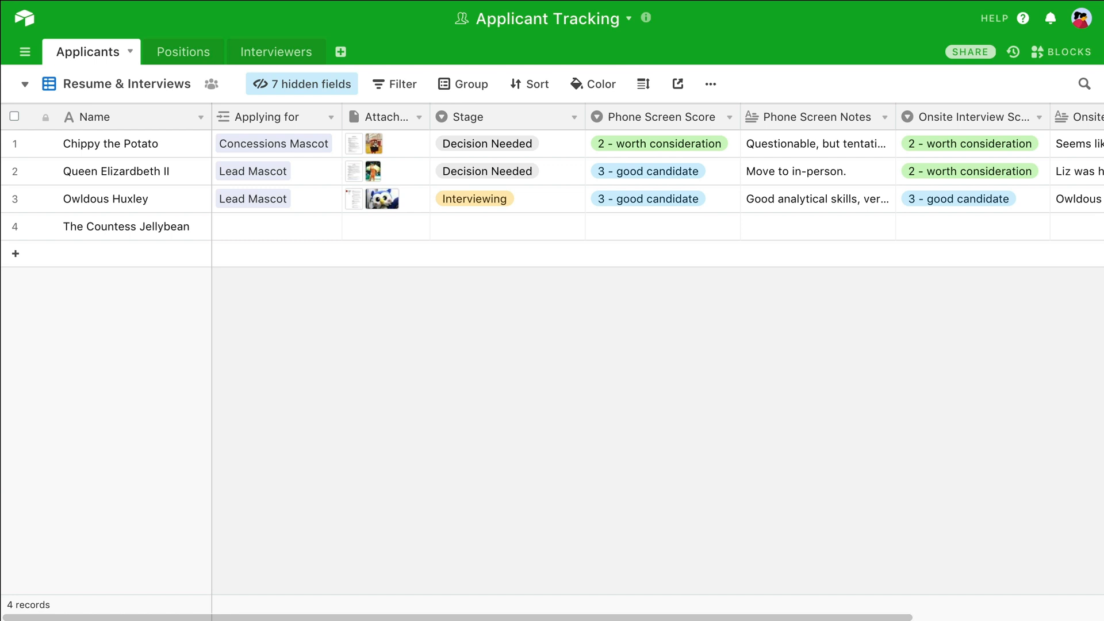
- Create a private shareable link for the Resume & Interviews grid view
{"action": "left_click", "coordinate": [677, 84]}
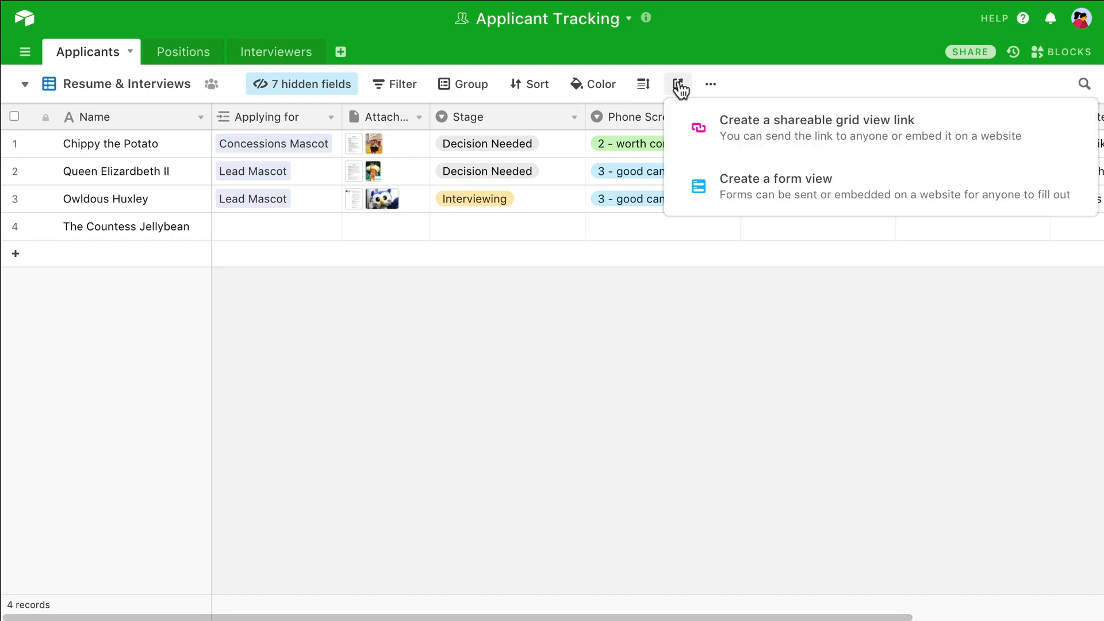
{"action": "left_click", "coordinate": [817, 127]}
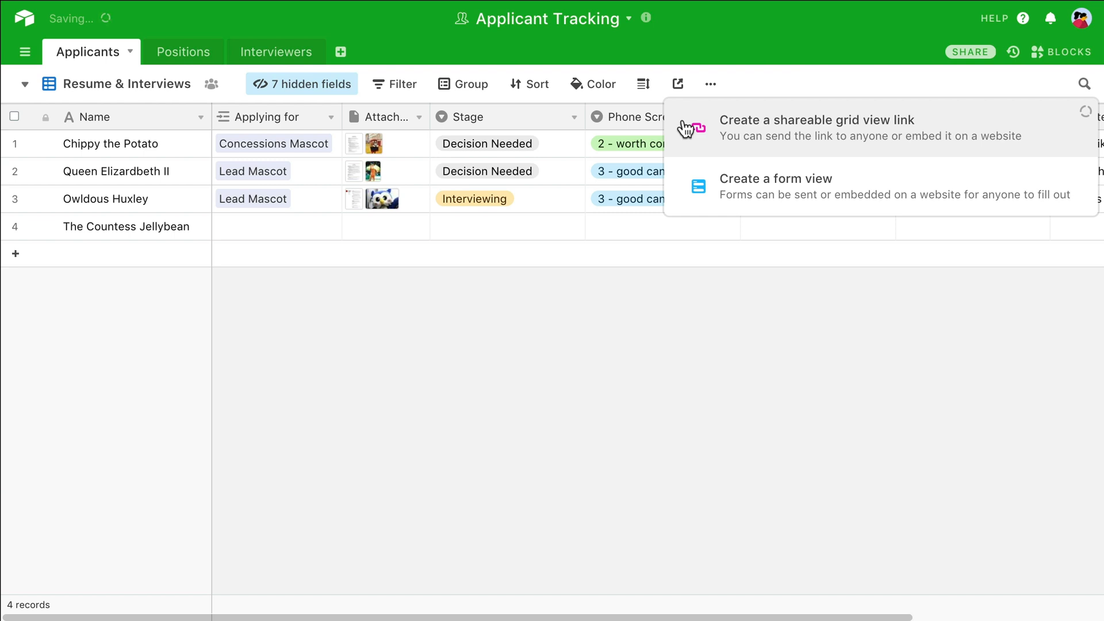
{"action": "left_click", "coordinate": [817, 120]}
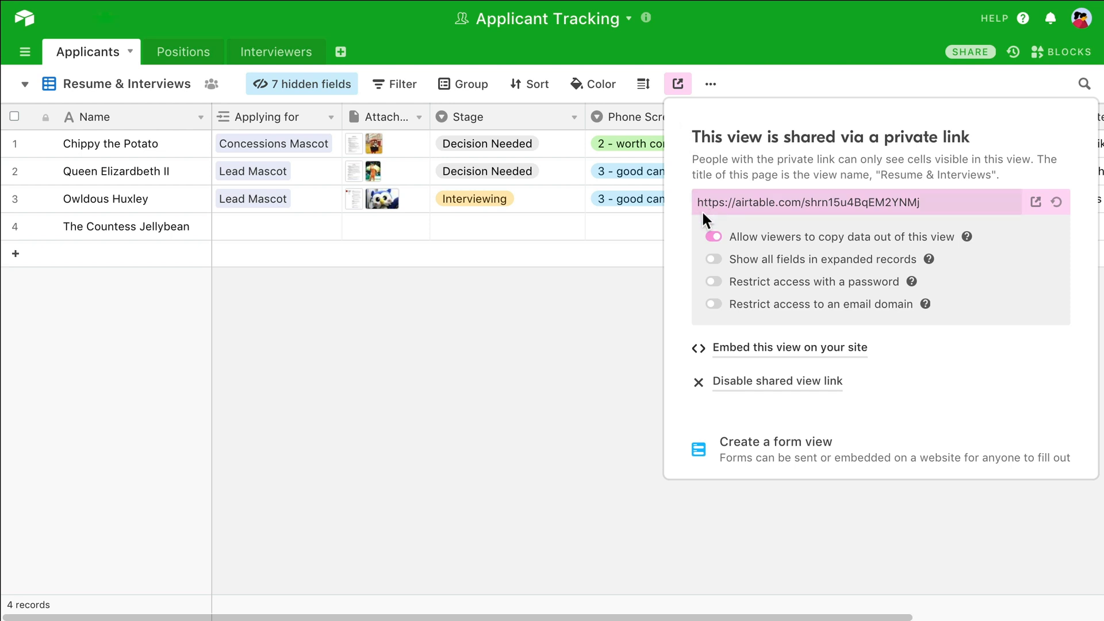
{"action": "left_click", "coordinate": [713, 259]}
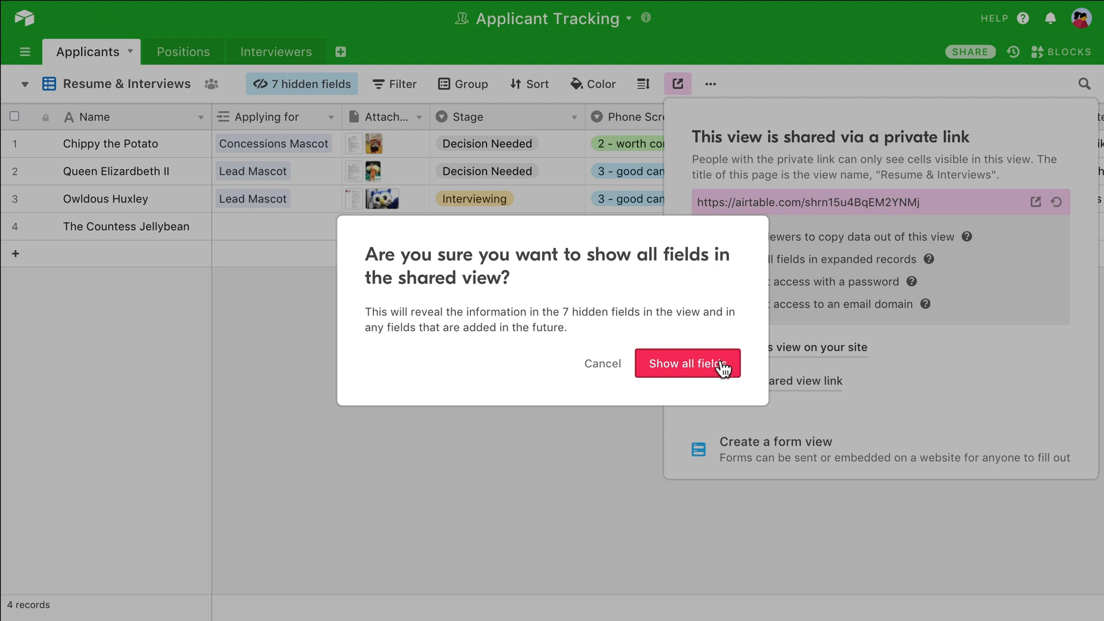
- Confirm showing all fields in the shared view's expanded records
{"action": "left_click", "coordinate": [688, 364]}
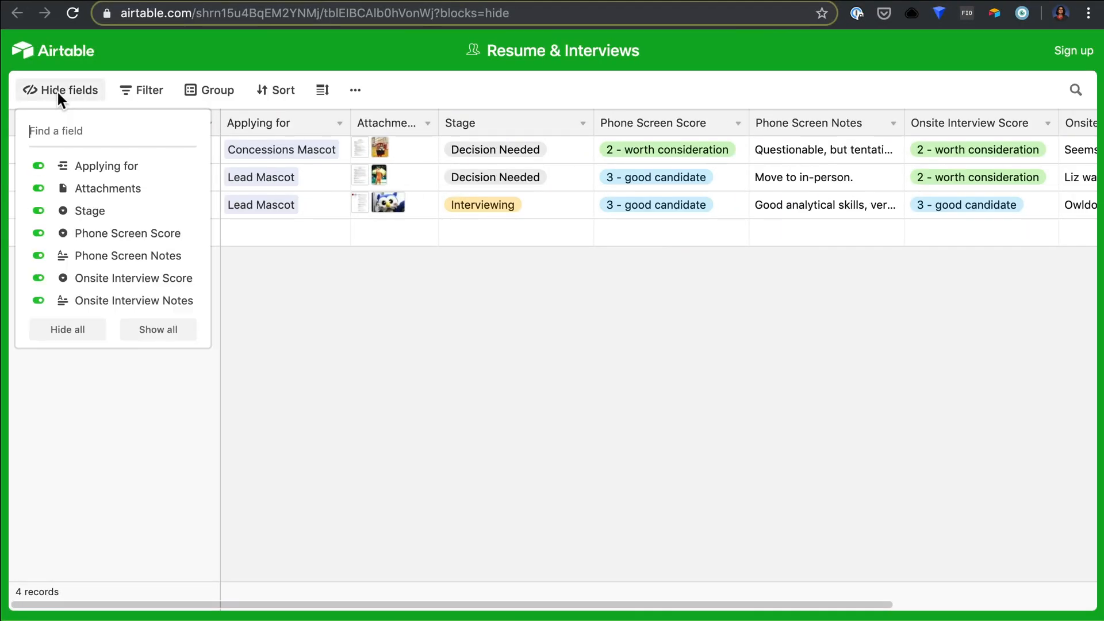
- Expand Chippy the Potato's record in the shared view to see stage, scores and notes
{"action": "left_click", "coordinate": [216, 91]}
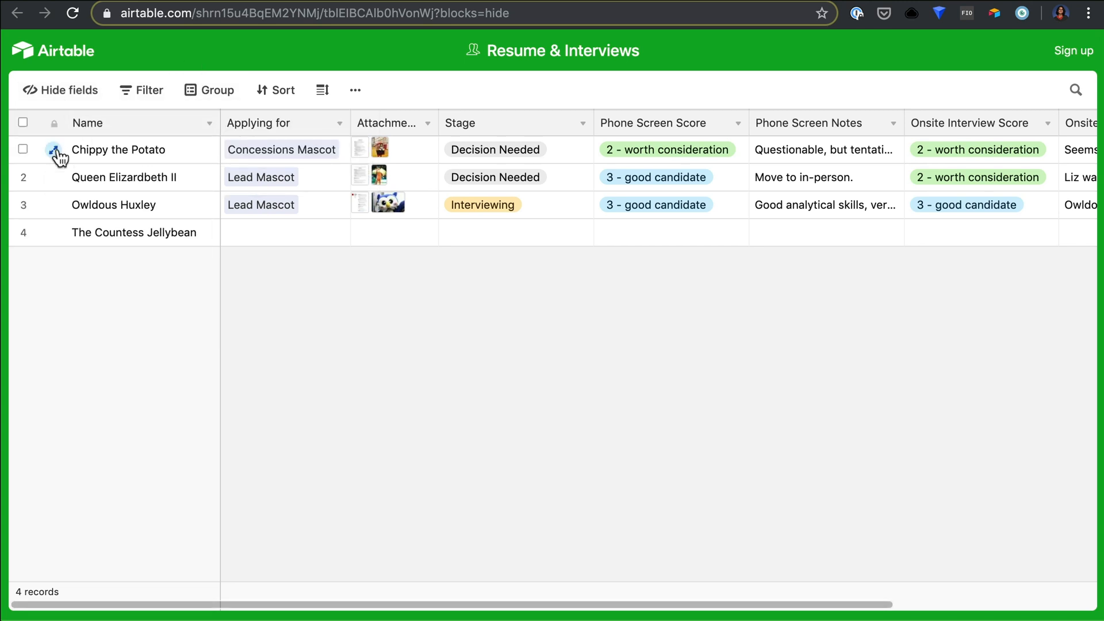
{"action": "left_click", "coordinate": [55, 150]}
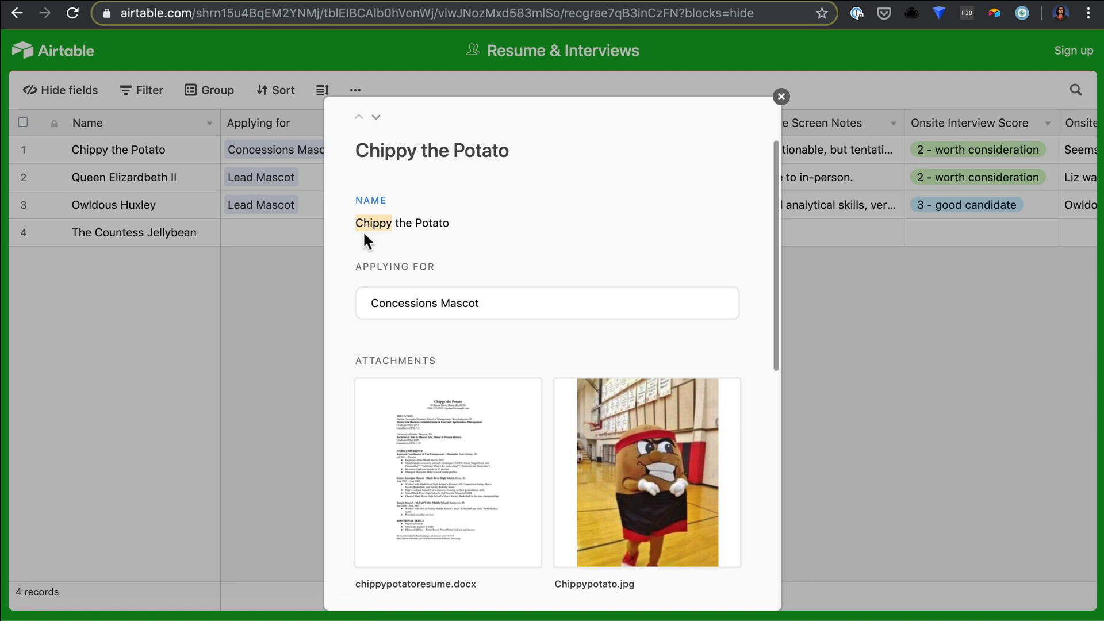
{"action": "scroll", "scroll_direction": "down", "scroll_amount": 3}
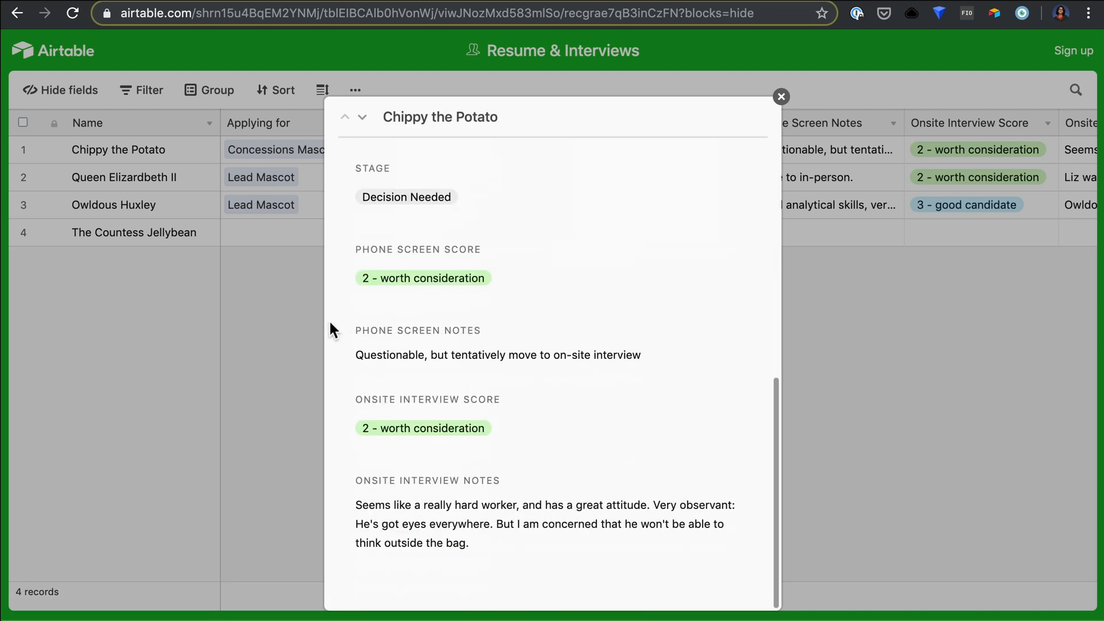